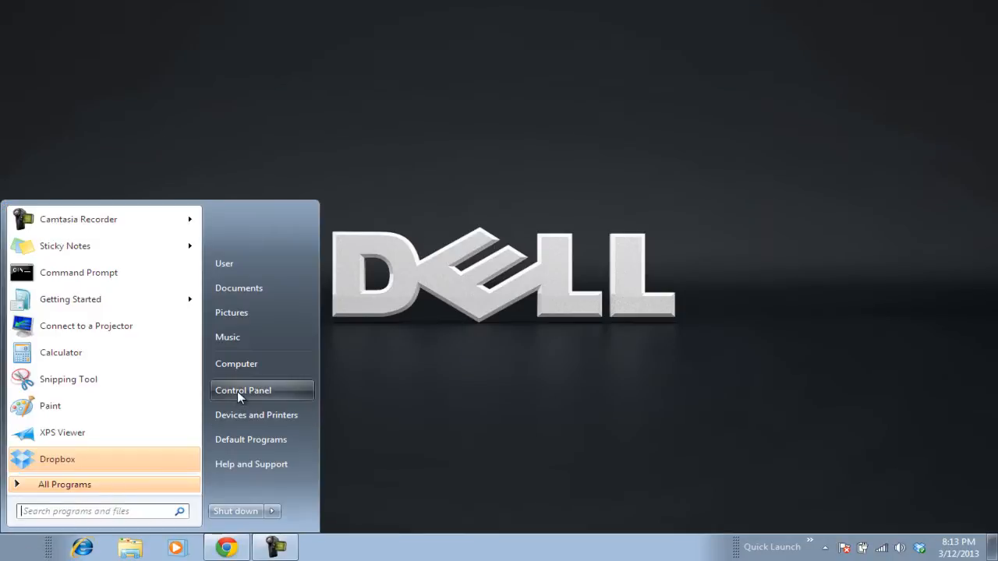
Step: Open Windows Firewall from the Start menu's Control Panel
click(243, 390)
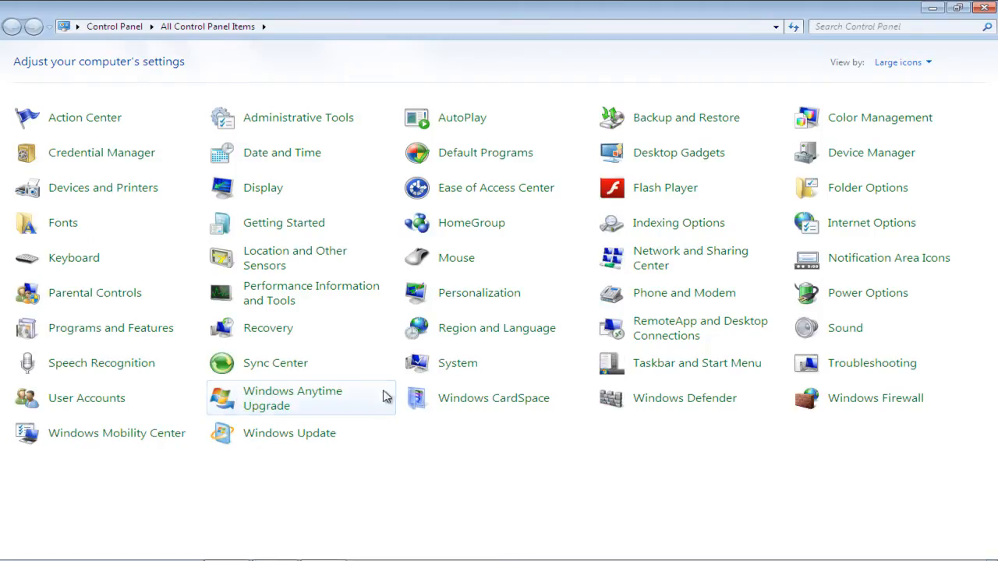
mouse_move(876, 398)
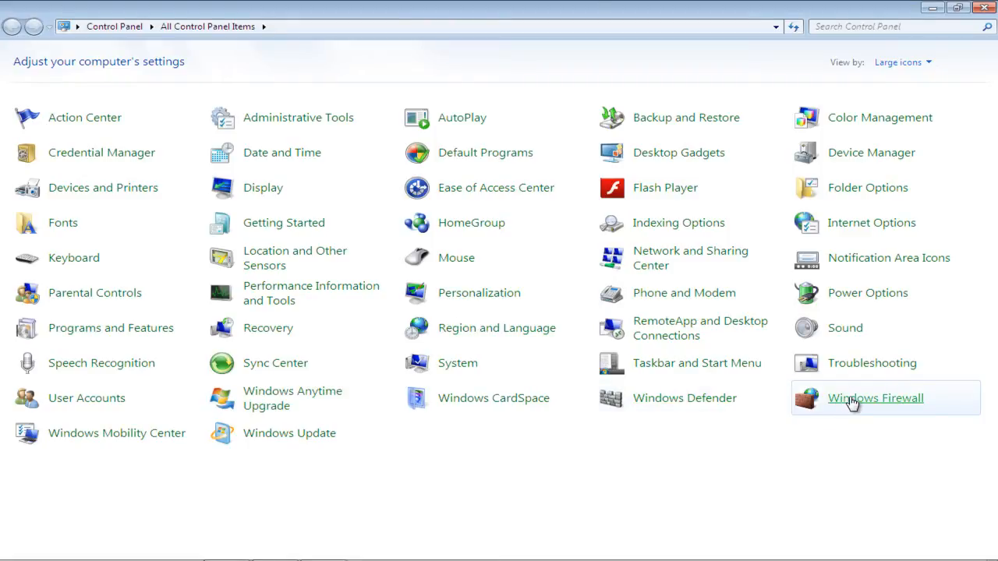
click(875, 397)
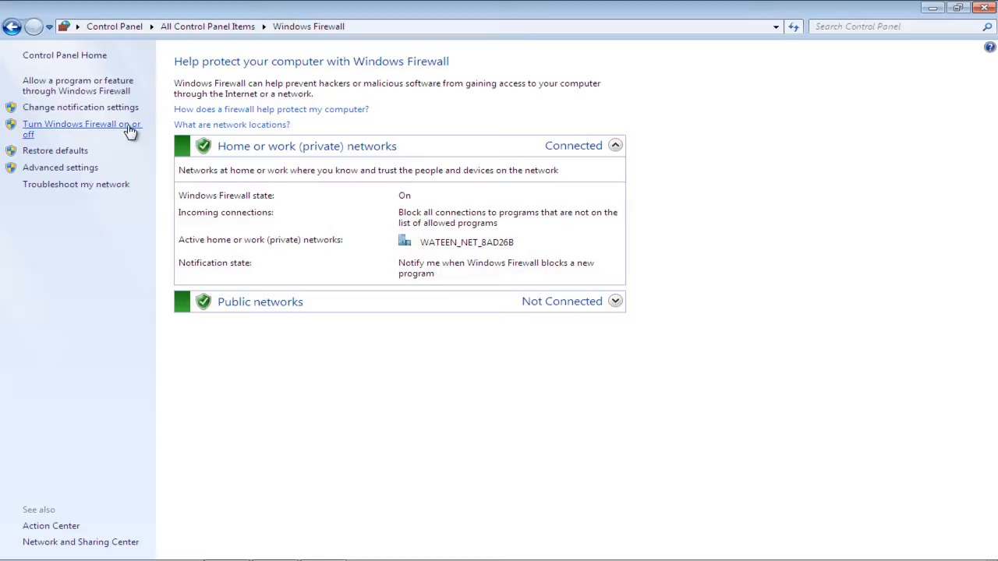
mouse_move(80, 107)
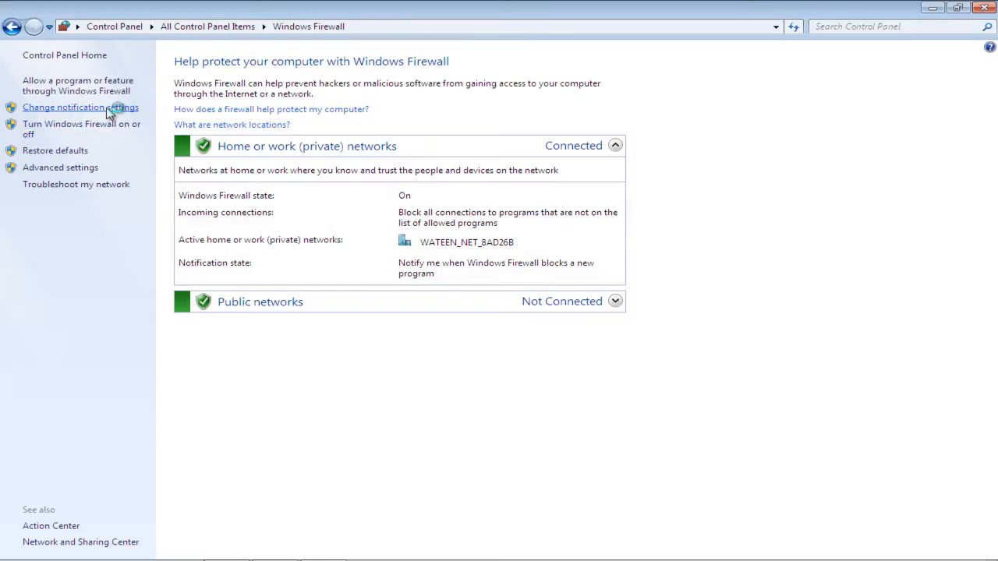
Step: Select 'Turn off Windows Firewall' for home/work and public network locations and save
click(80, 106)
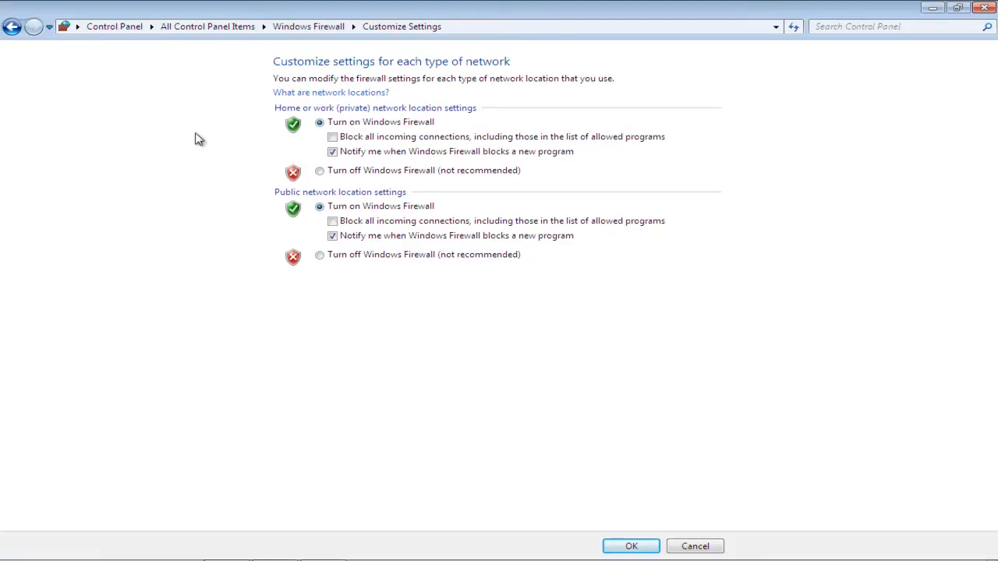
click(320, 169)
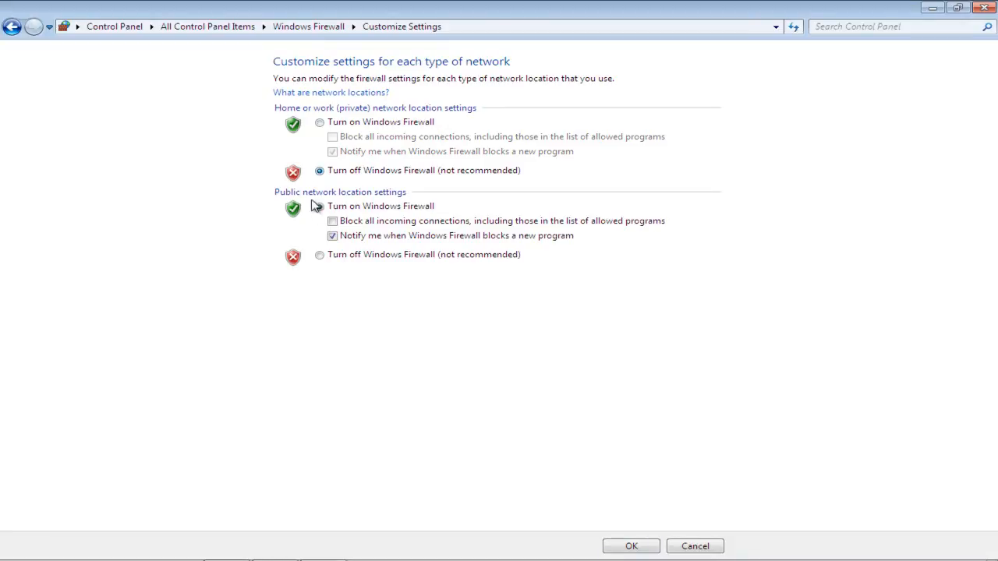
click(319, 255)
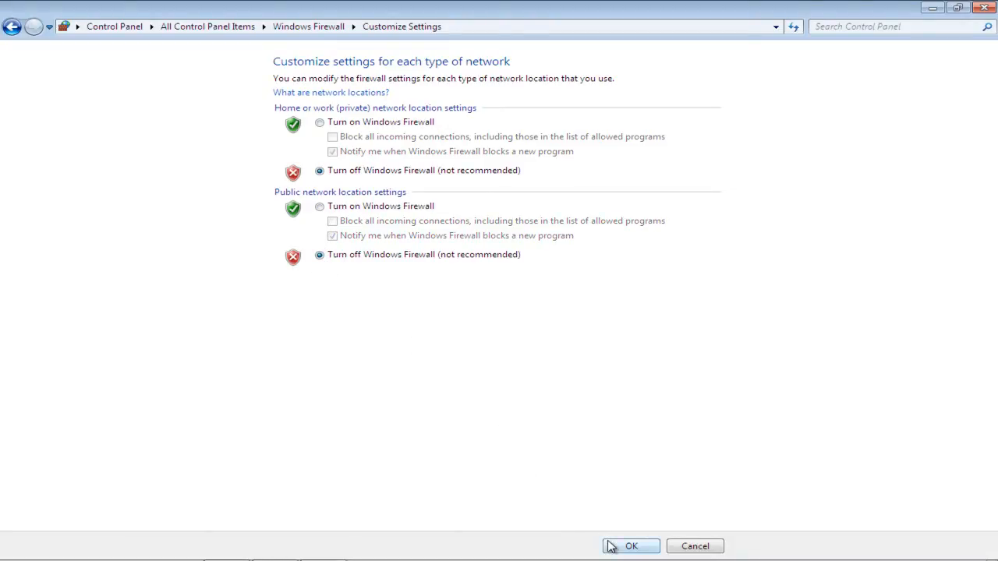
click(630, 546)
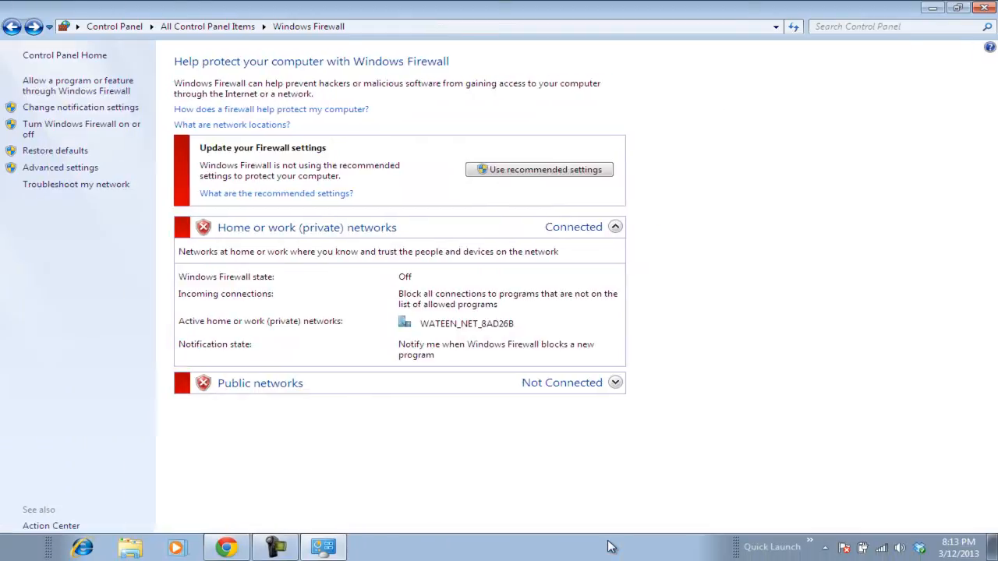
mouse_move(191, 222)
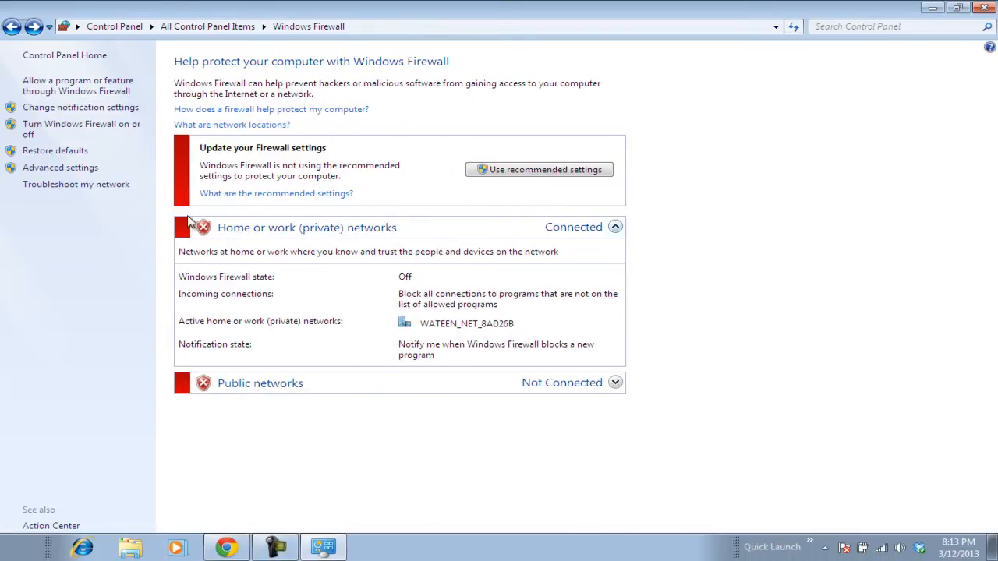
Step: Restore the default firewall settings, then list inbound rules in the Advanced Security console
click(55, 151)
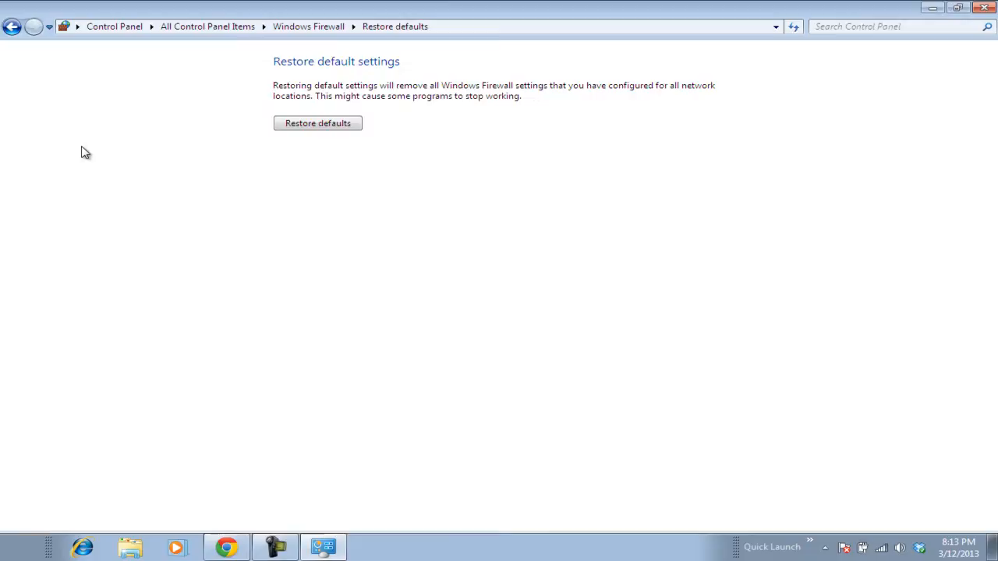
mouse_move(331, 139)
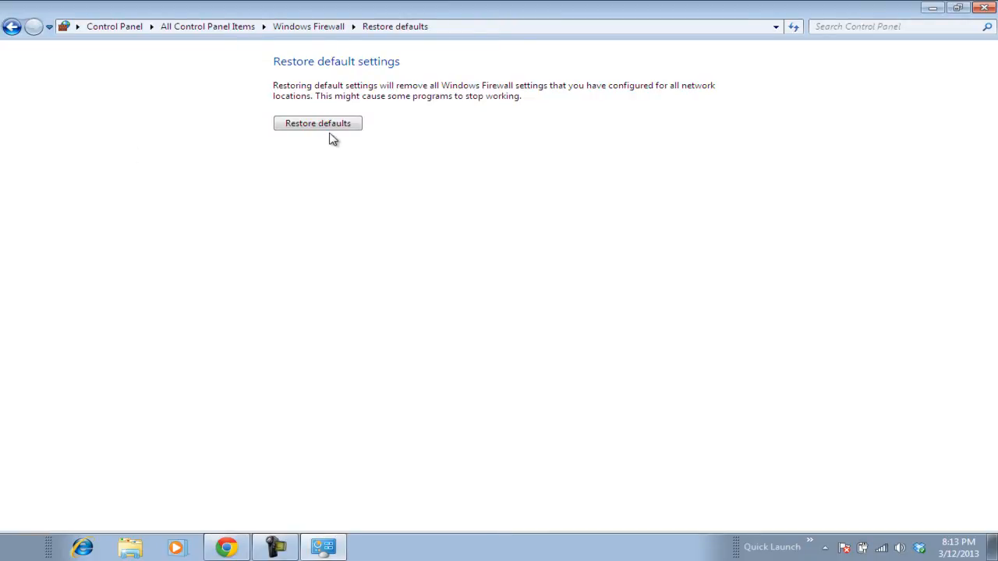
click(318, 123)
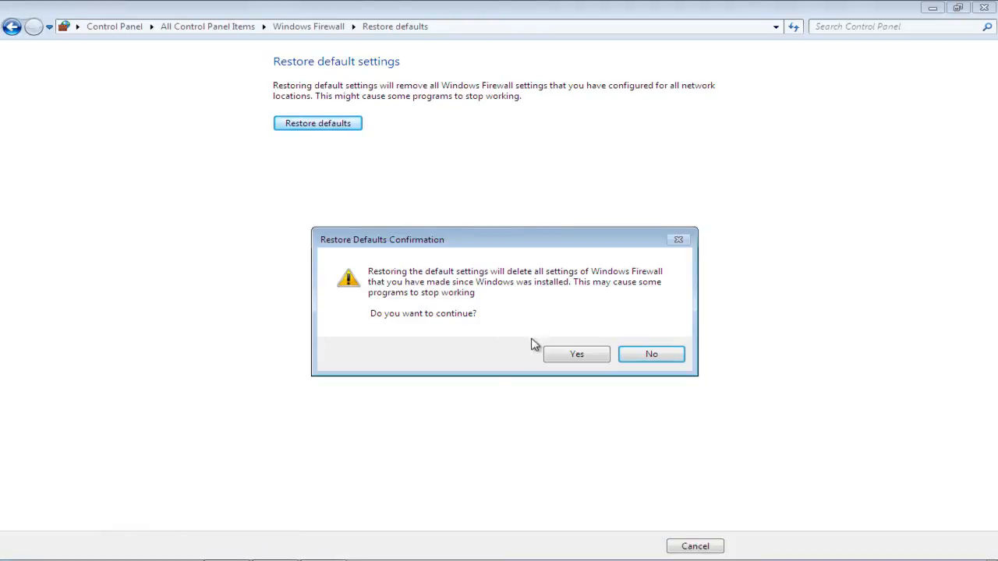
mouse_move(576, 354)
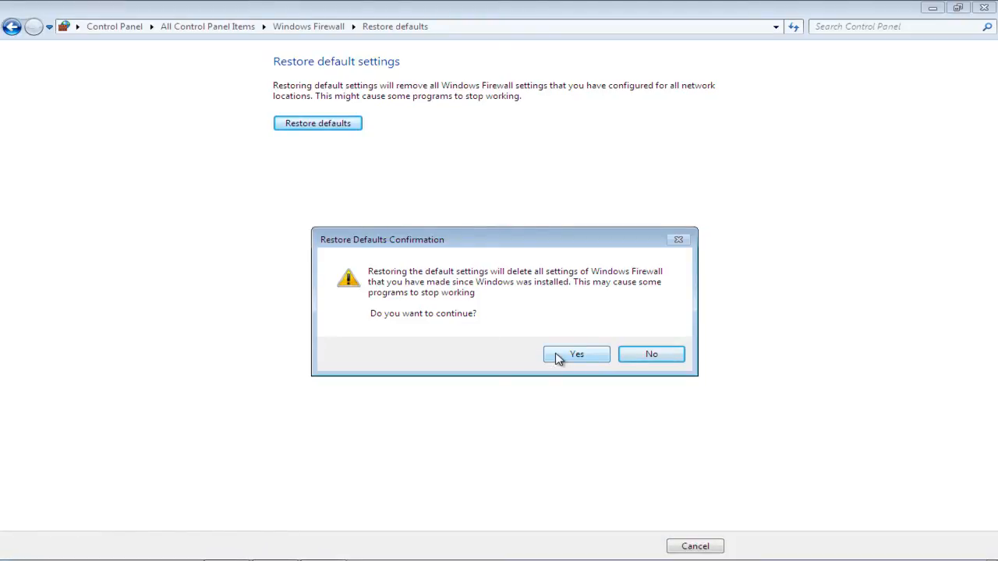
click(576, 354)
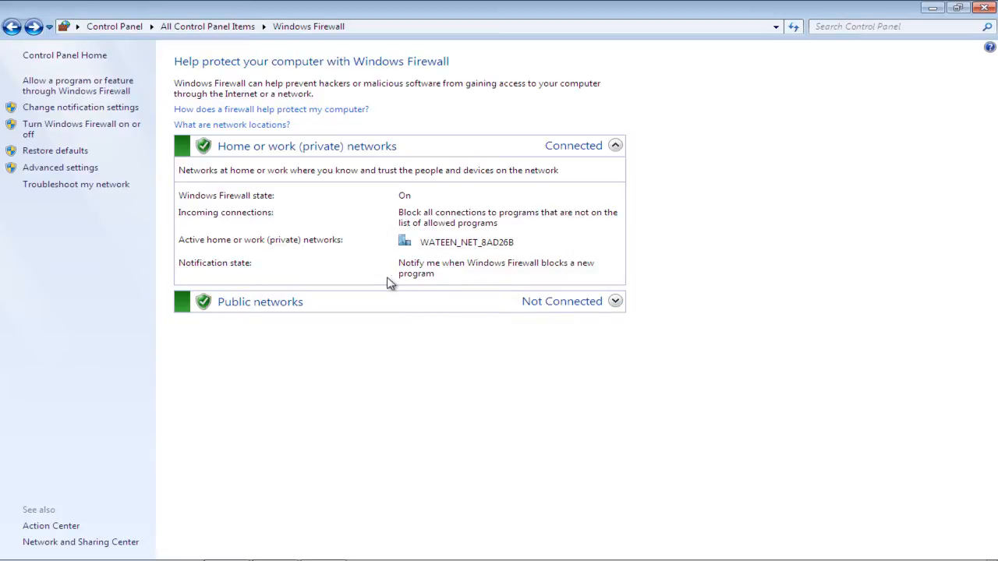
mouse_move(206, 225)
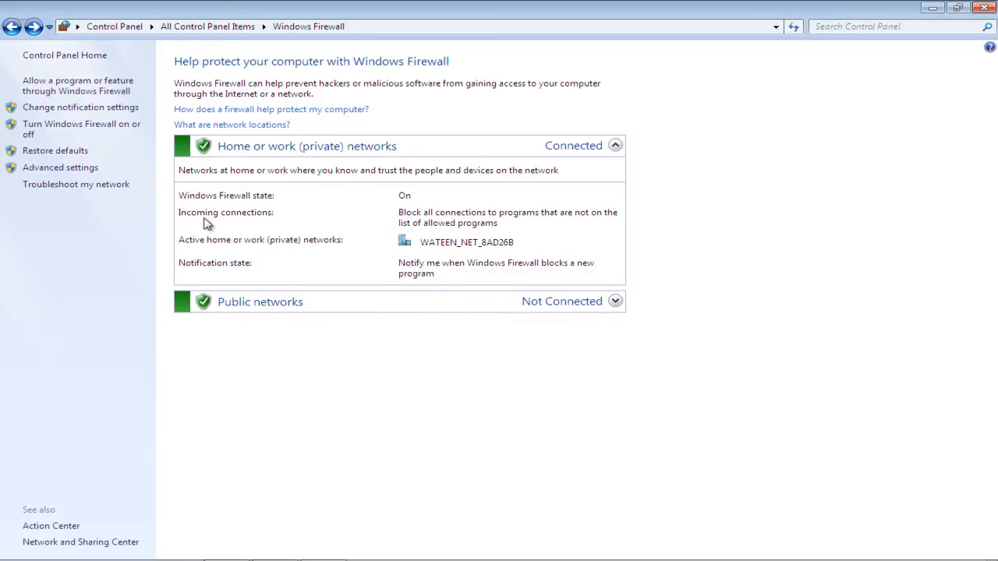
mouse_move(60, 167)
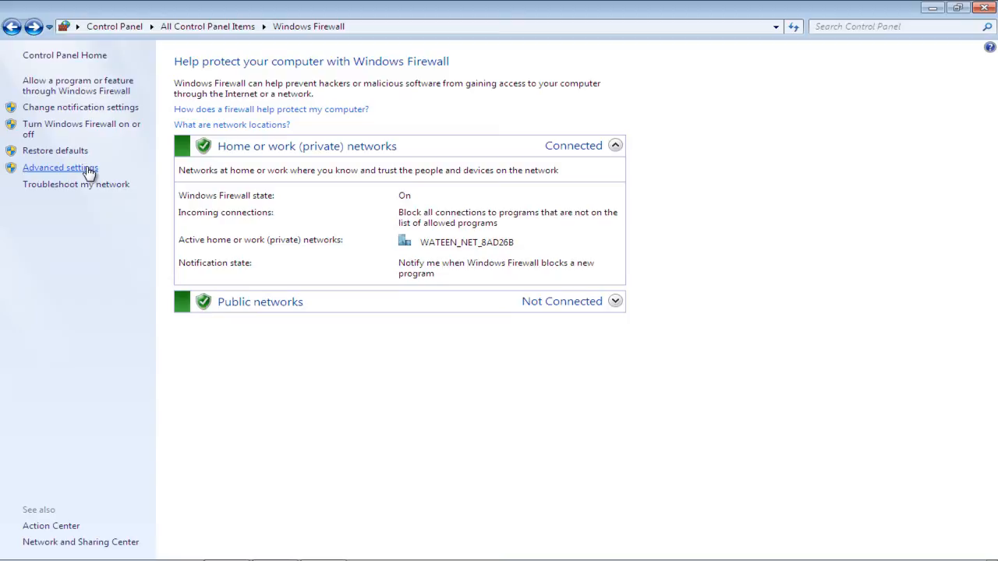
click(56, 167)
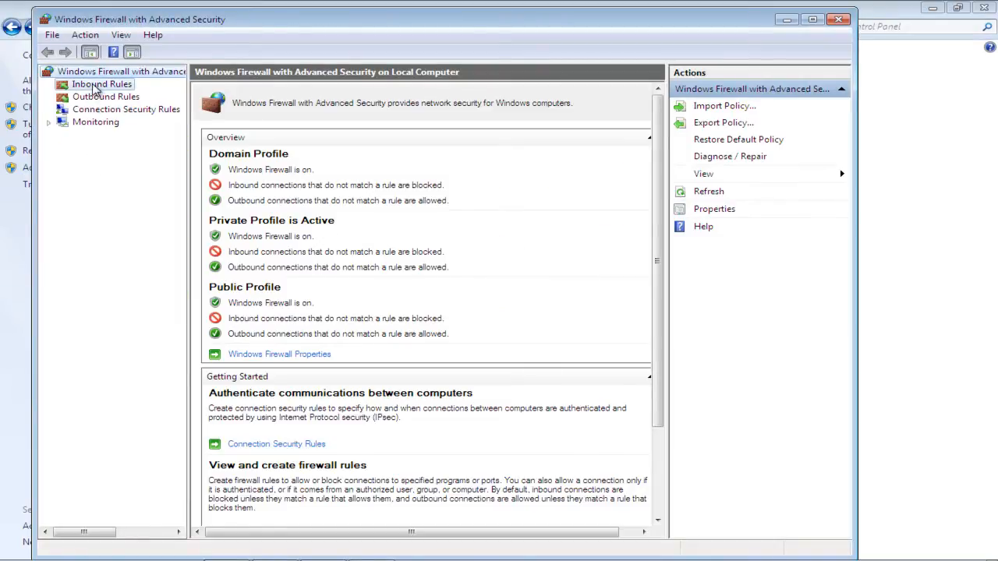
click(102, 83)
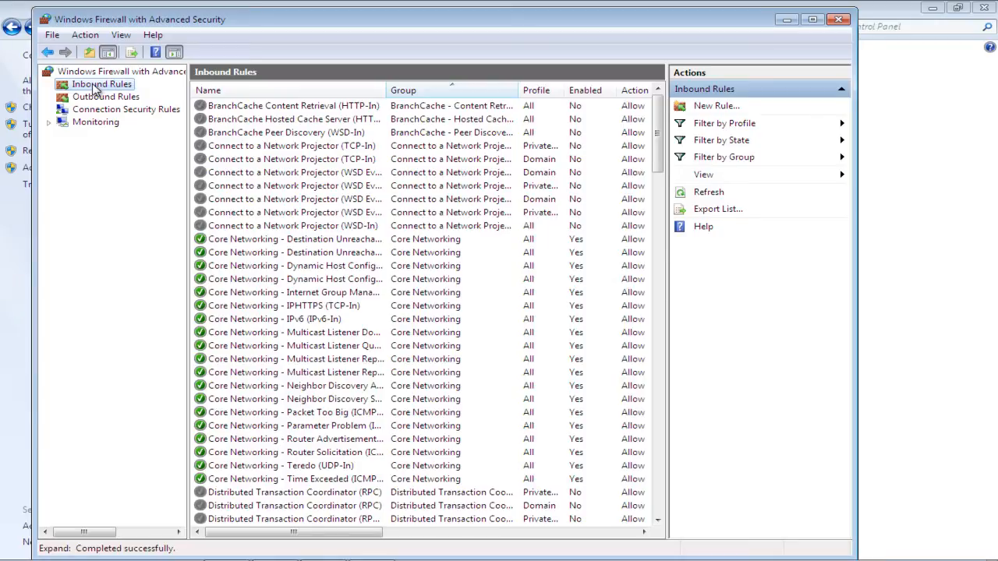
mouse_move(123, 115)
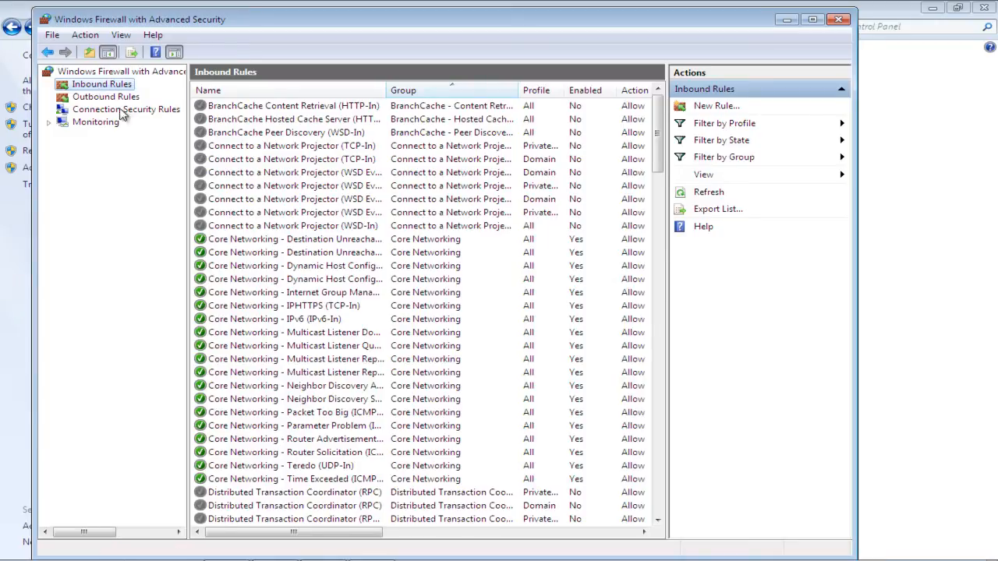
Step: Toggle the Network Projector (WSD-In) and a Core Networking inbound rule, then list outbound rules
click(292, 226)
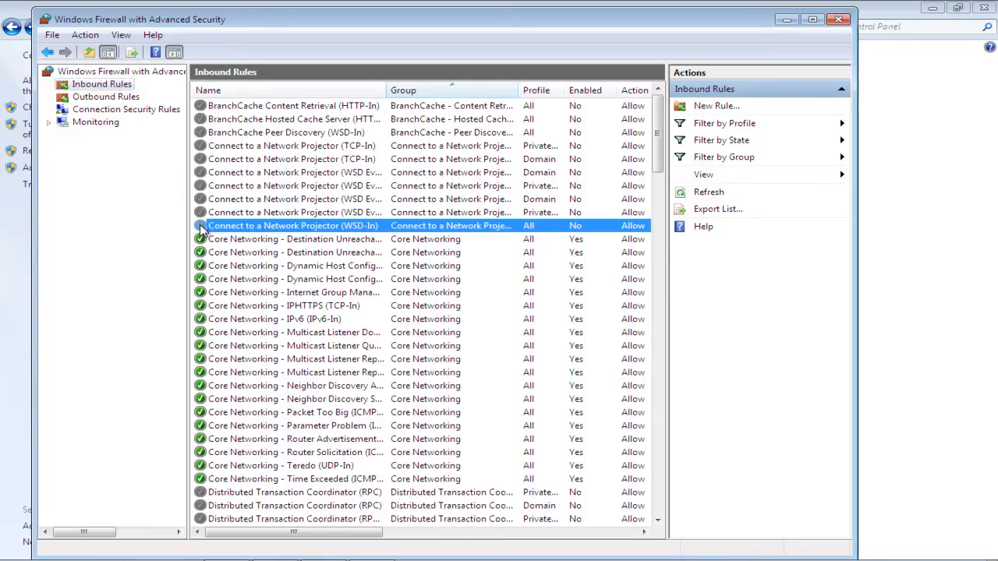
click(292, 226)
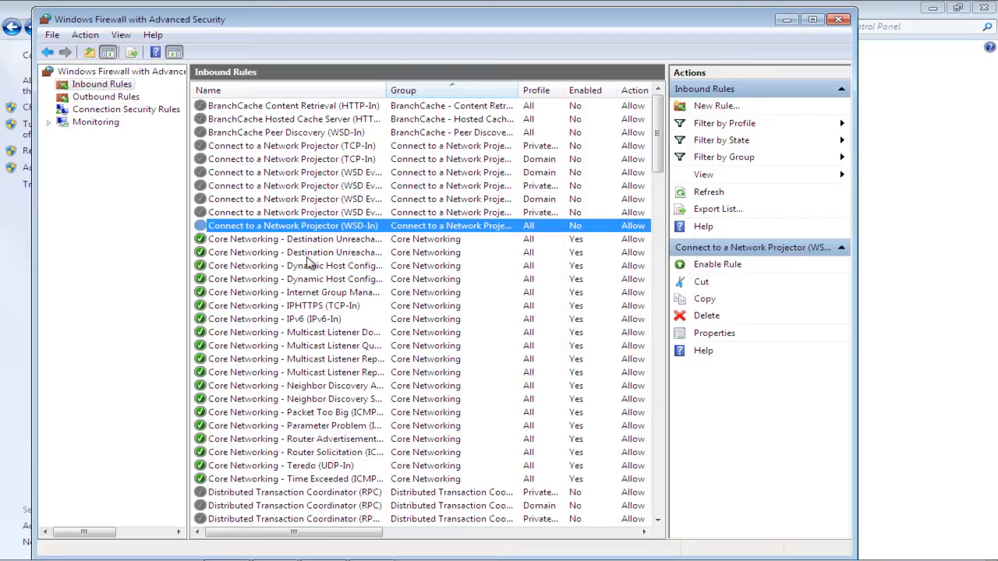
mouse_move(704, 269)
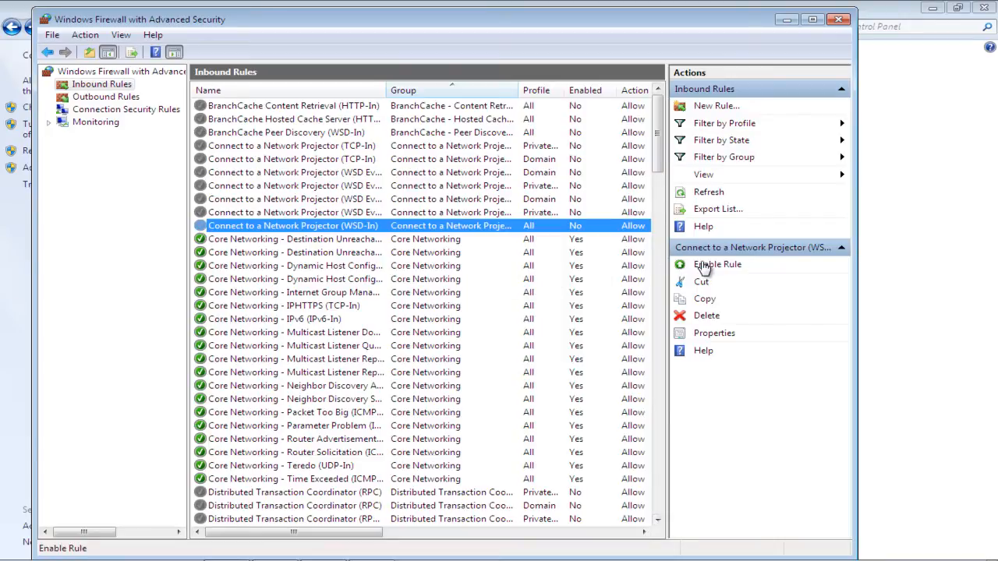
click(716, 264)
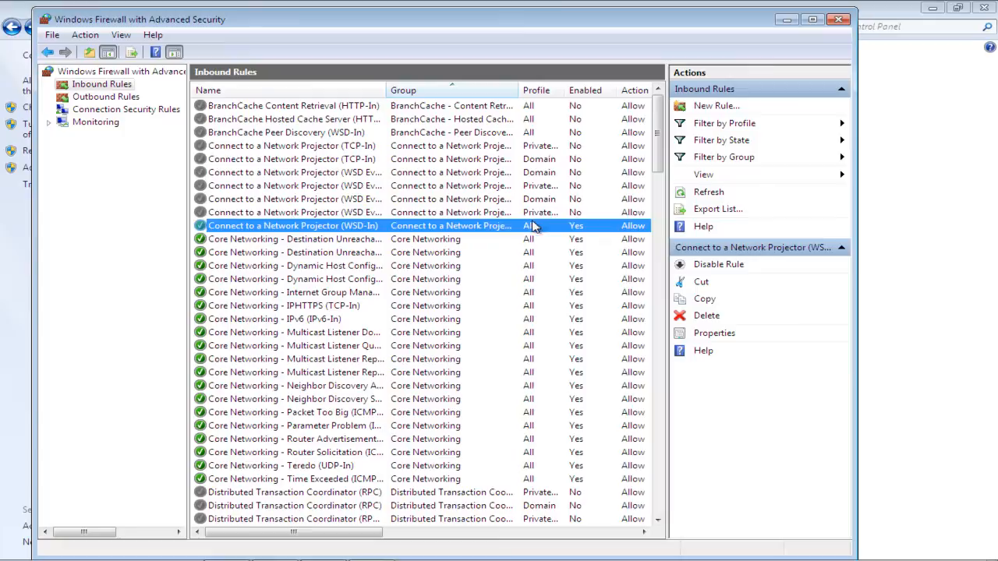
click(293, 293)
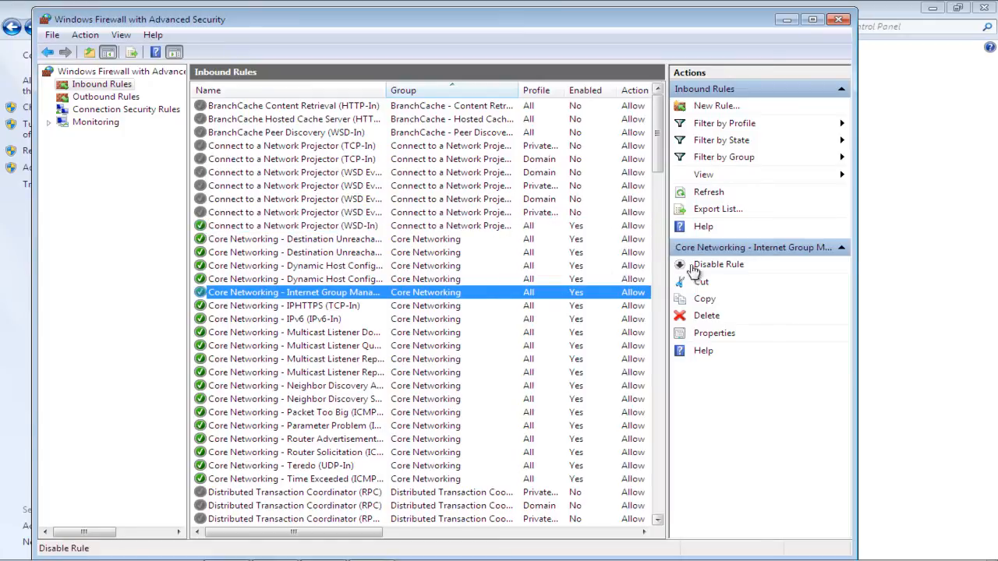
click(717, 264)
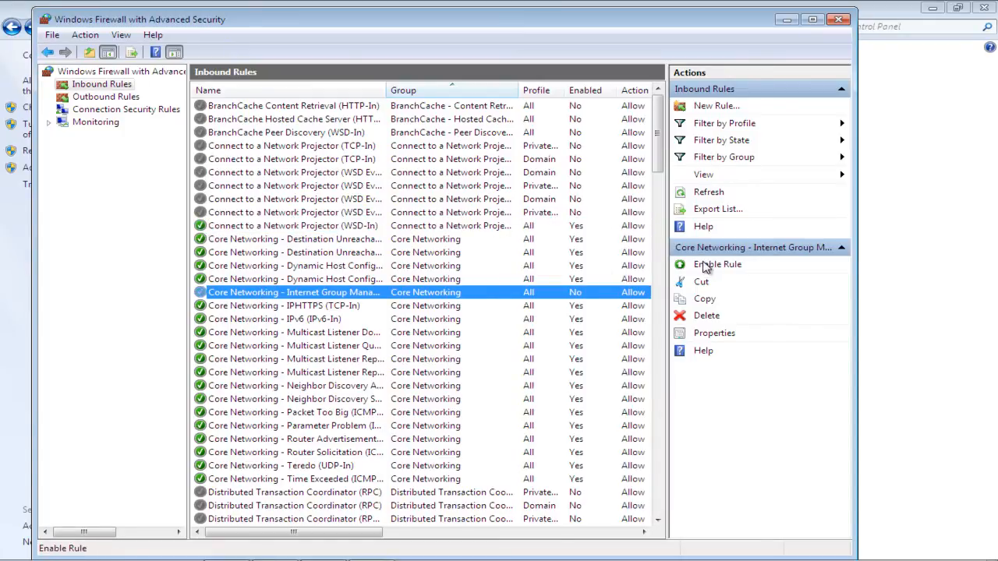
click(293, 225)
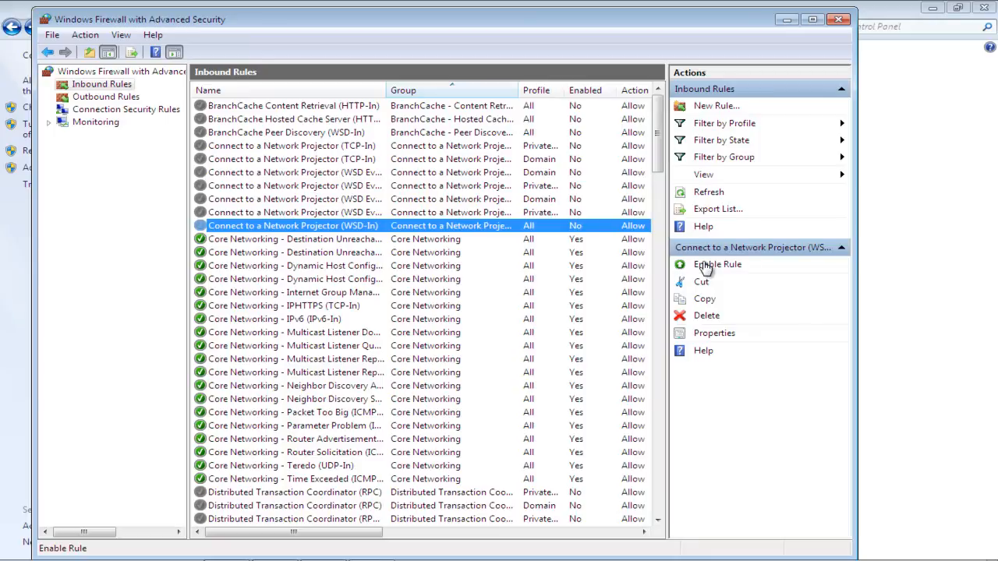
mouse_move(129, 96)
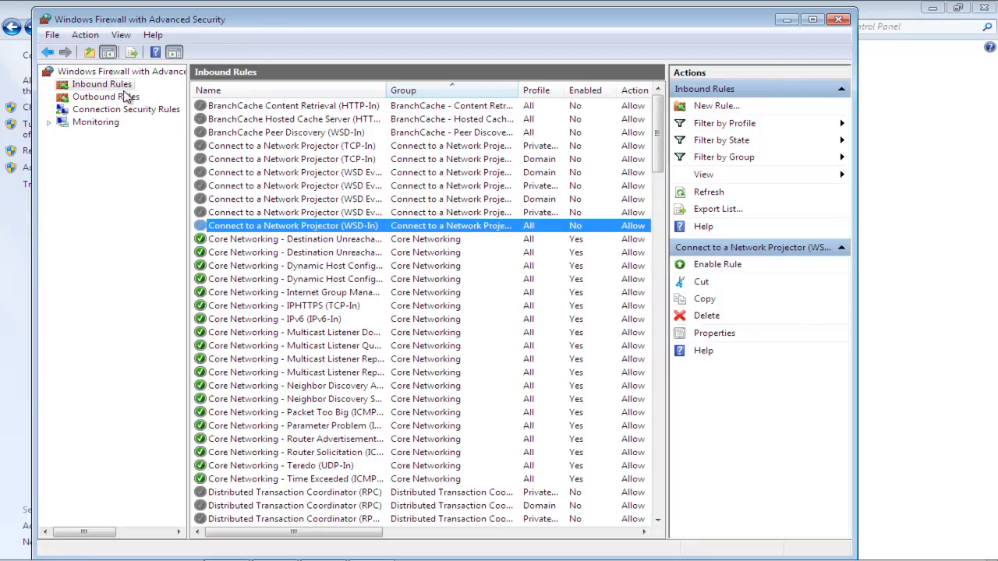
click(106, 96)
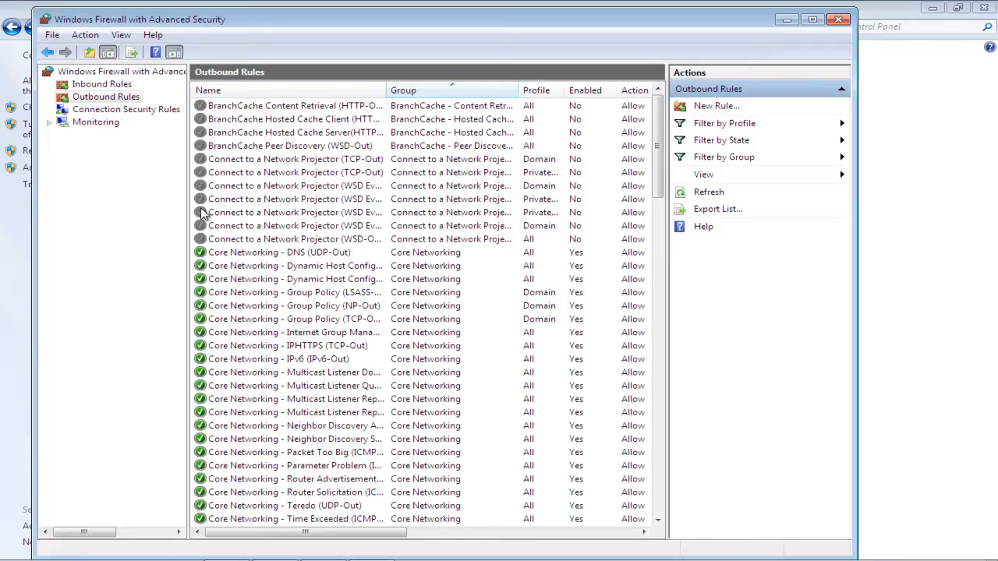
Step: Expand Monitoring and review the private profile's firewall and logging status
click(95, 122)
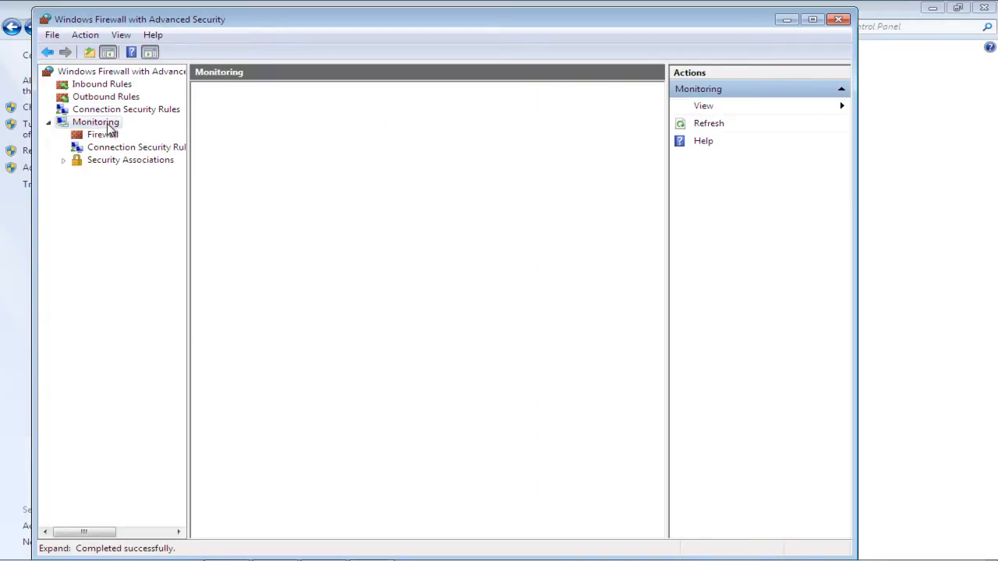
click(95, 122)
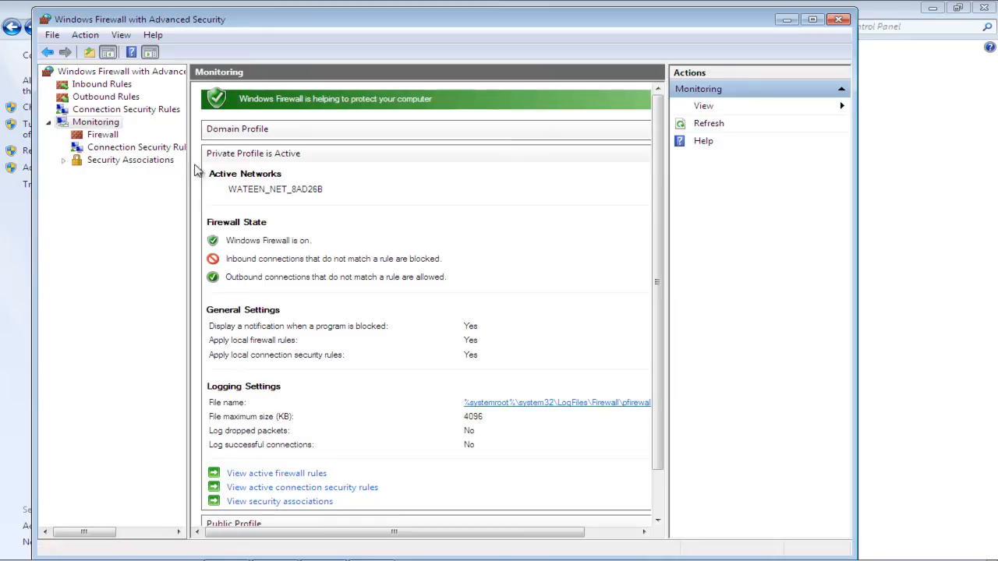
mouse_move(545, 390)
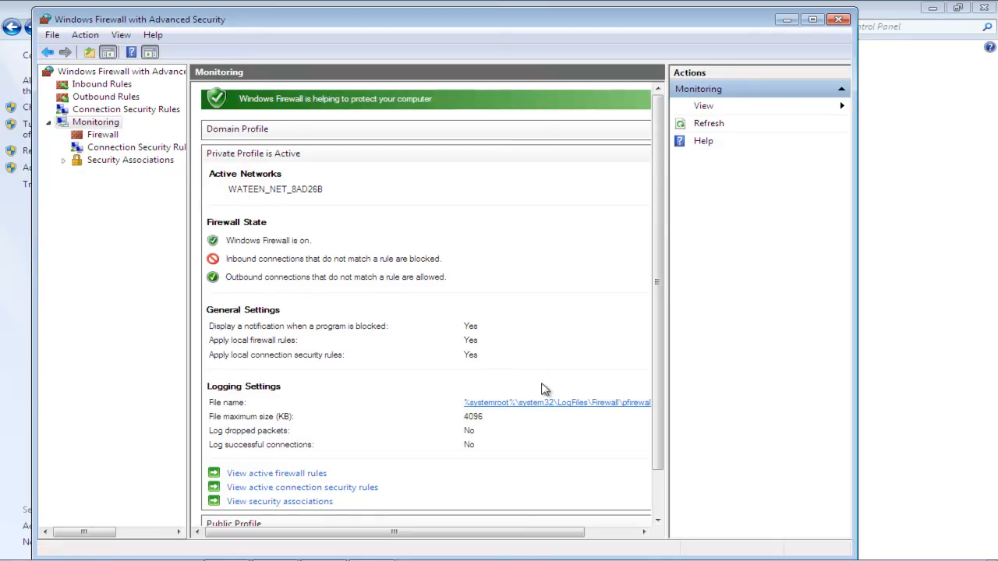
scroll(down, 3)
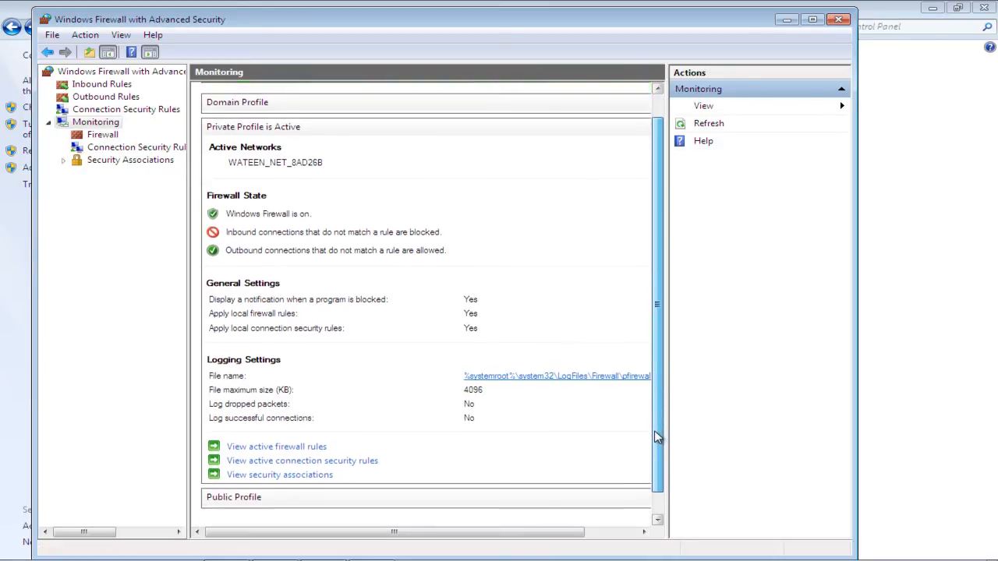
scroll(up, 3)
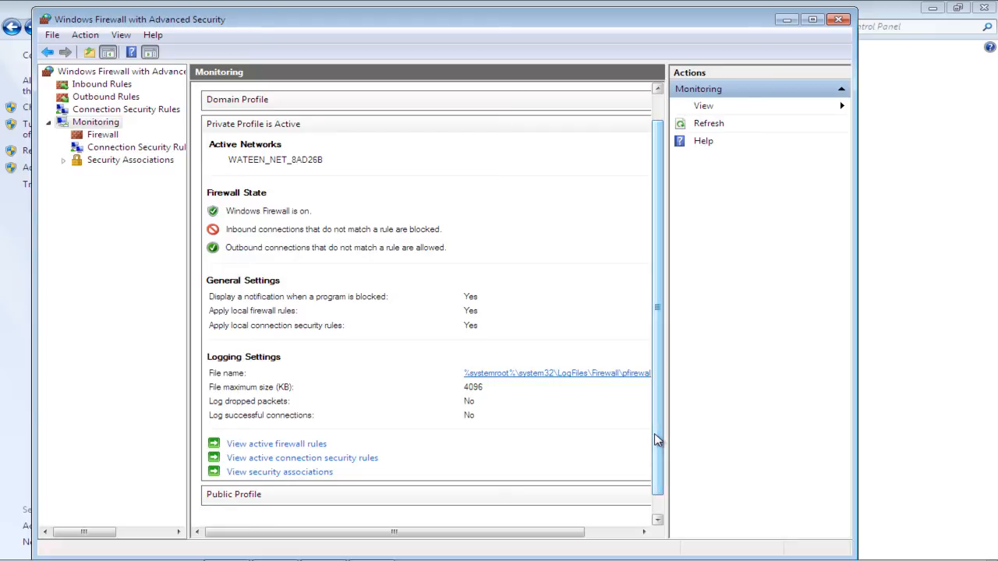